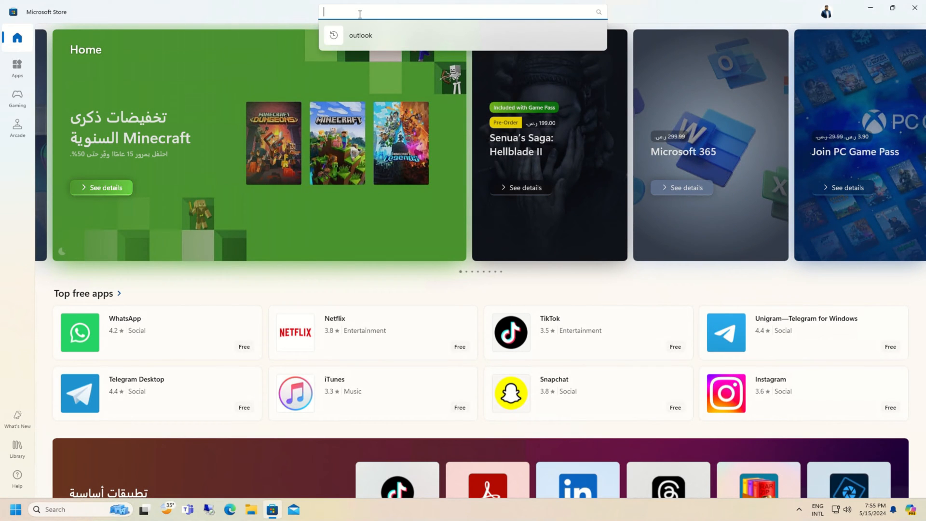
Search the Microsoft Store for 'outlook' to list Outlook for Windows first
click(360, 34)
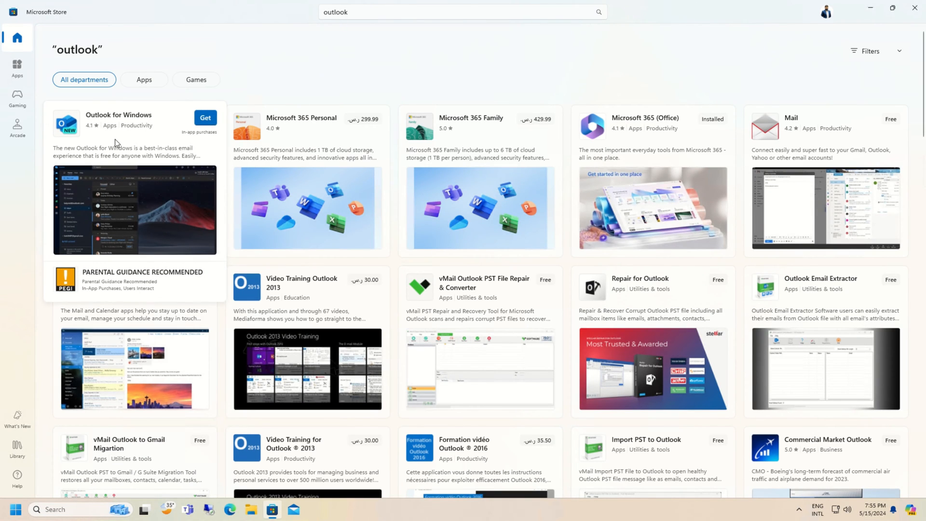
Install Outlook for Windows with Get and wait until Open appears
click(119, 115)
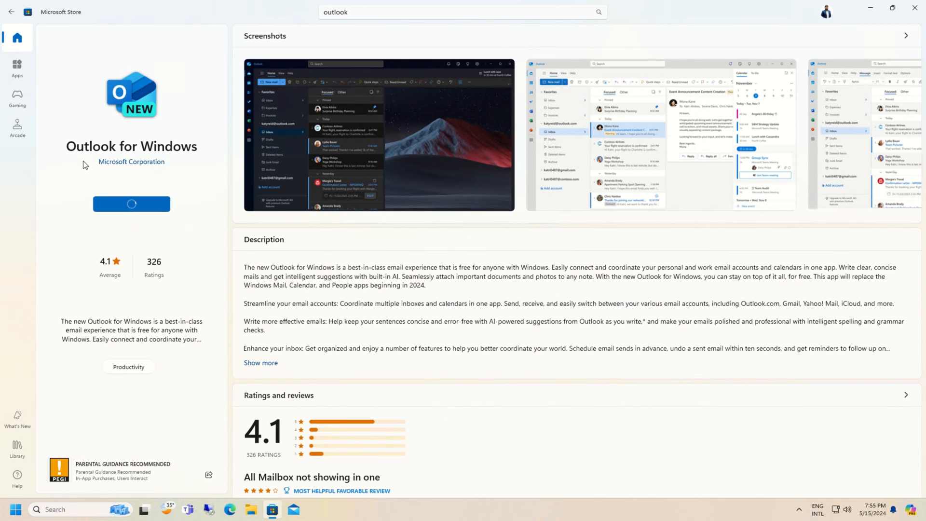
click(131, 204)
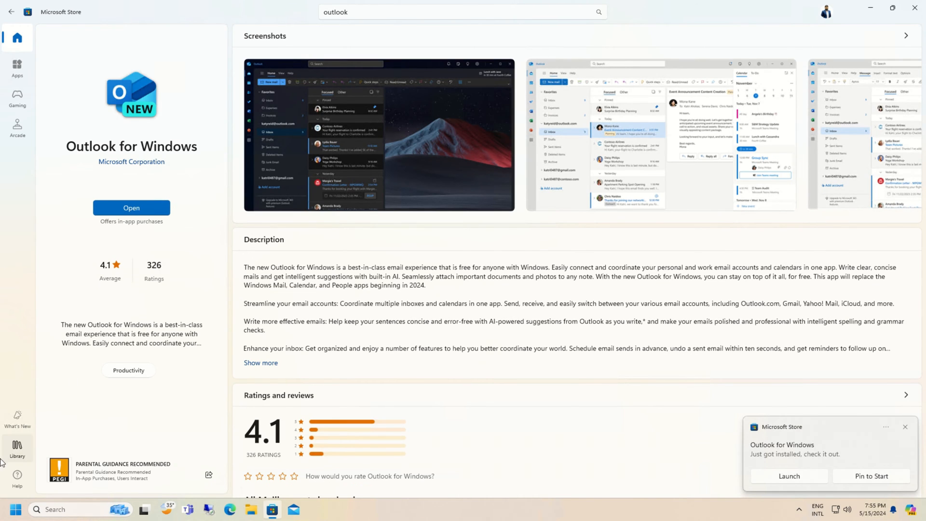
Launch Outlook (new) from the Start menu's pinned apps to its welcome screen
click(16, 509)
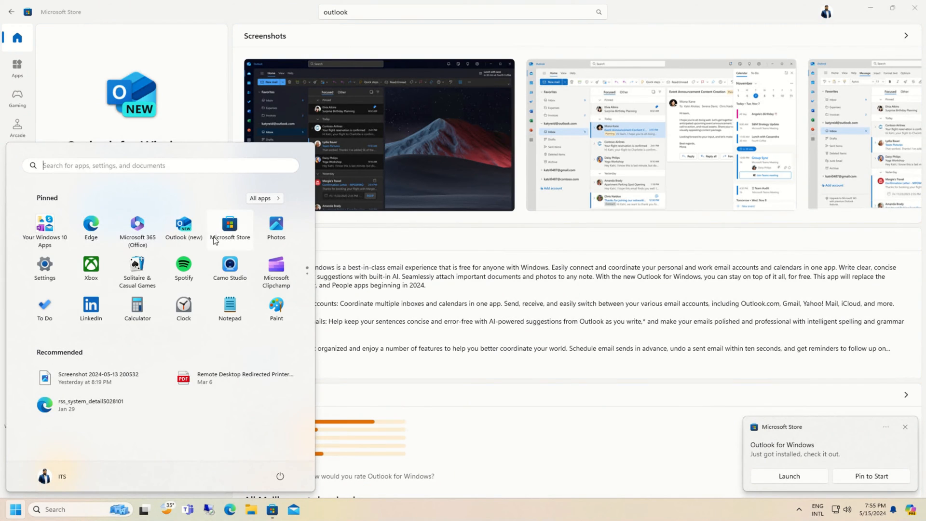
right_click(230, 229)
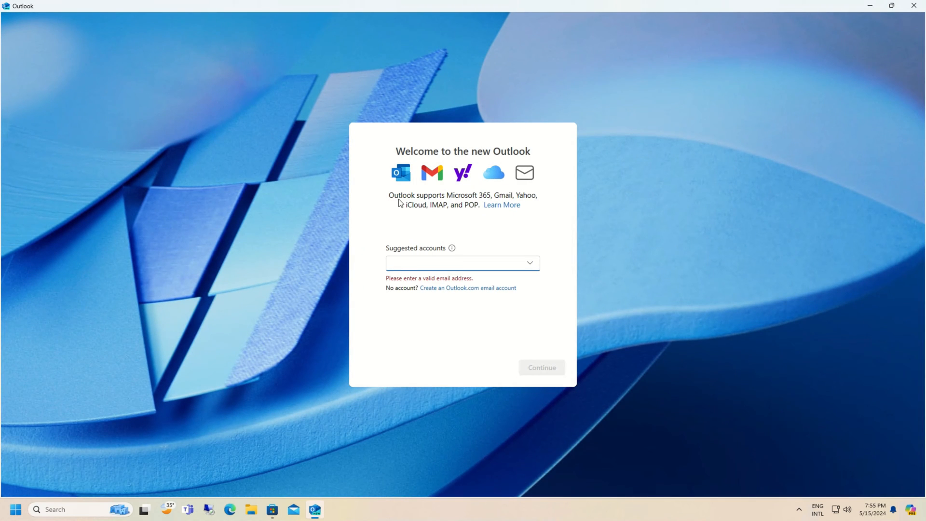
mouse_move(472, 201)
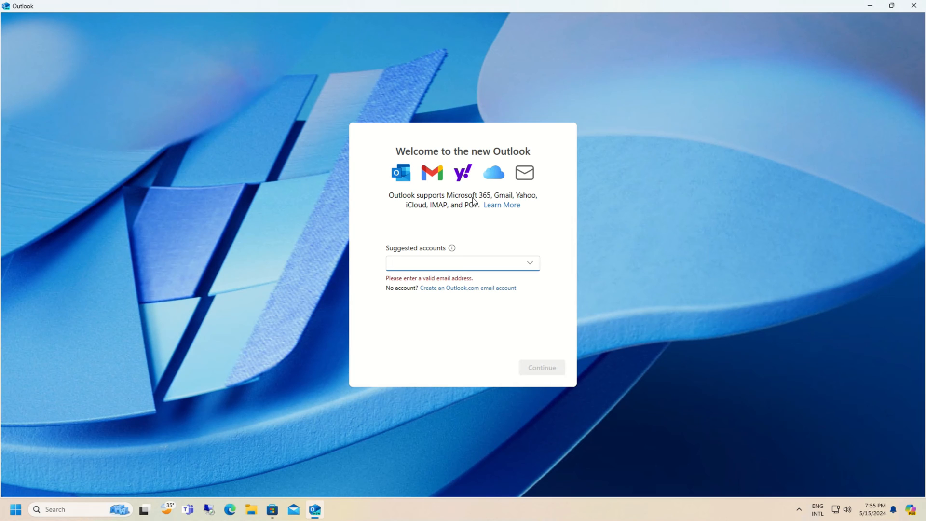
Sign in with the suggested account so the inbox loads with mail
click(449, 263)
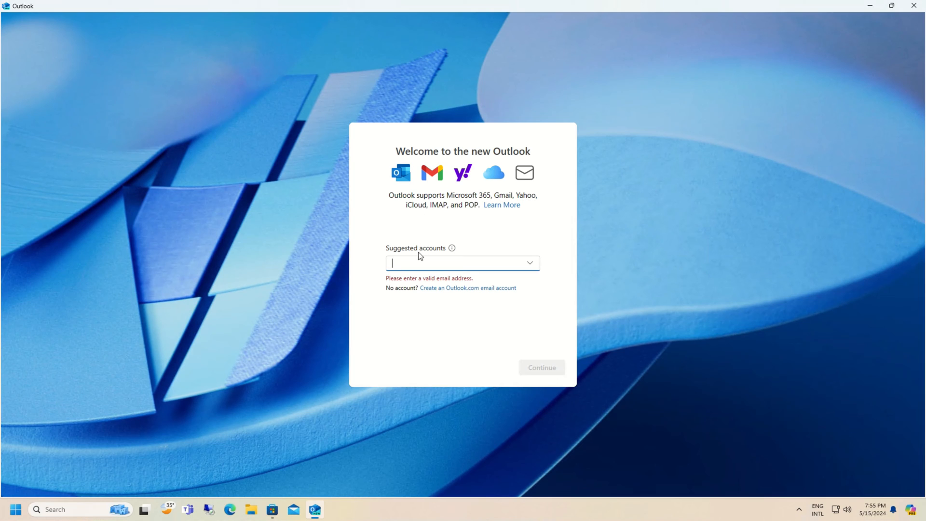
click(461, 262)
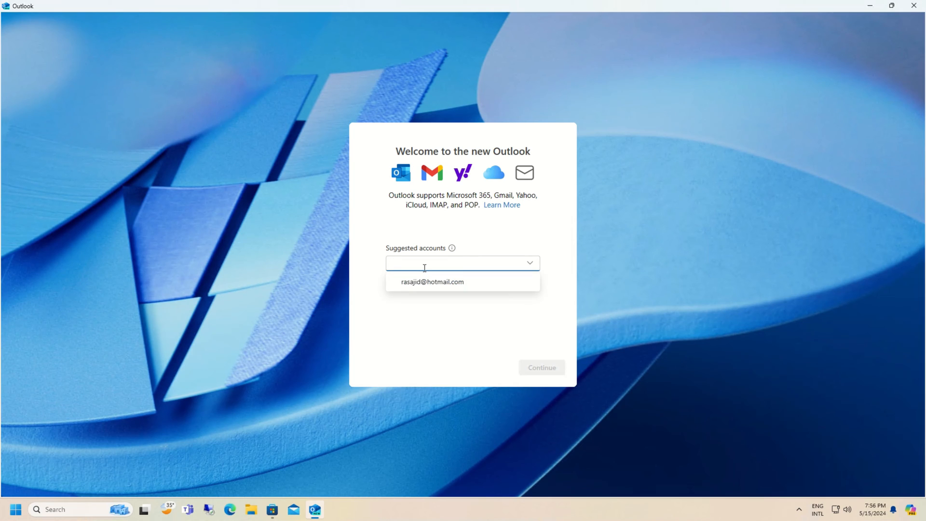
click(432, 282)
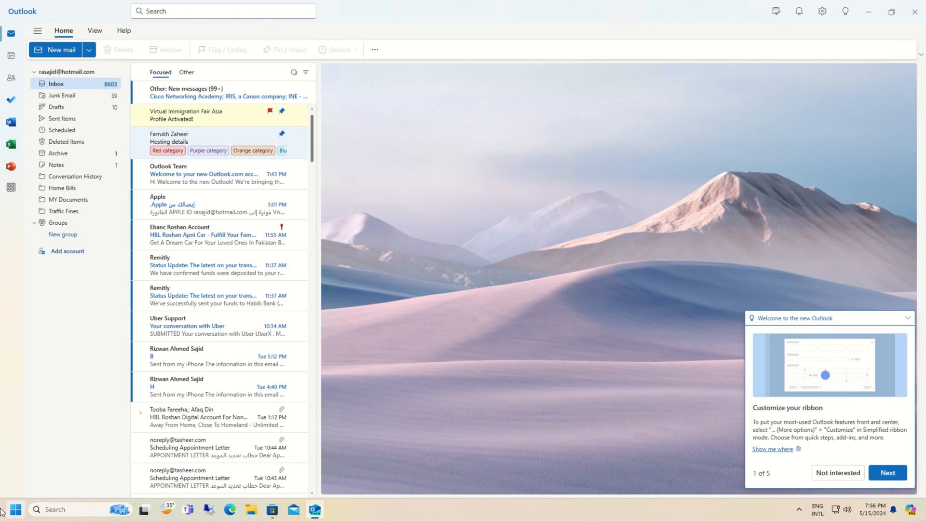
mouse_move(407, 353)
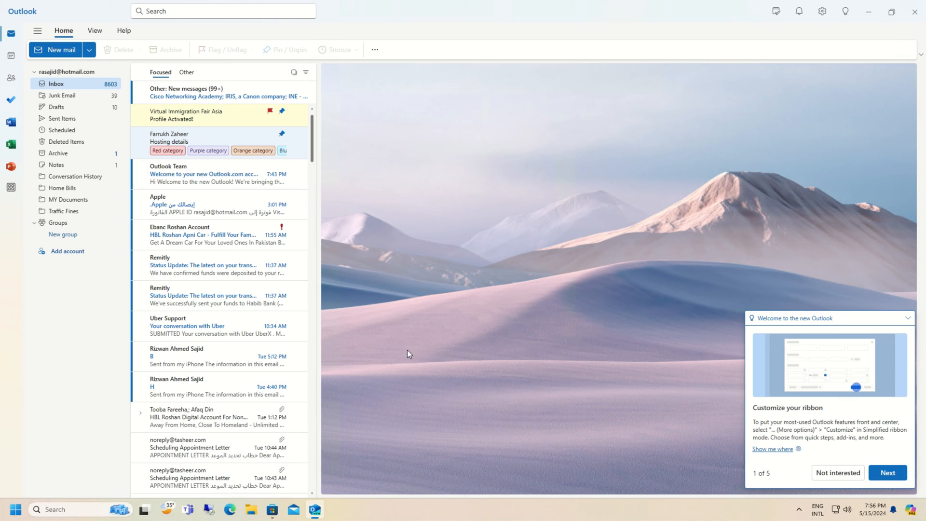
Collapse the 'Customize your ribbon' welcome tip card in the bottom-right corner
click(909, 317)
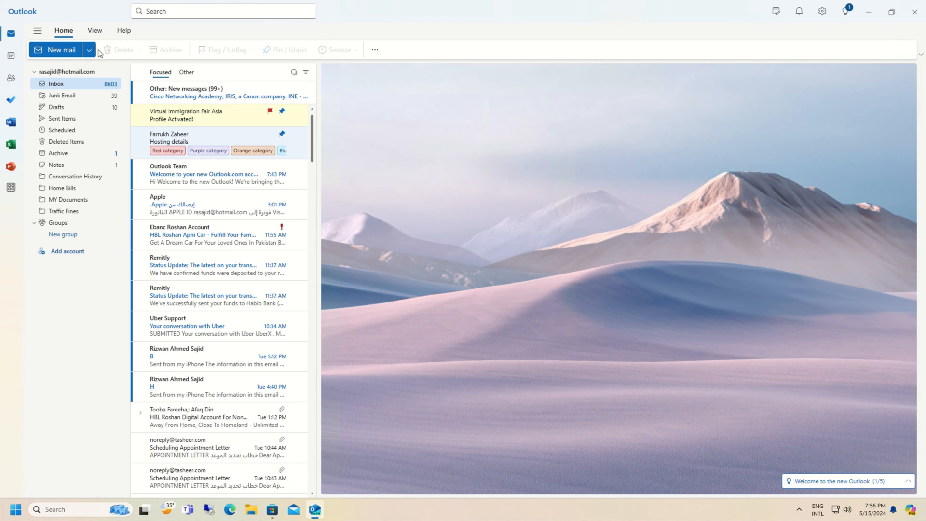
mouse_move(58, 12)
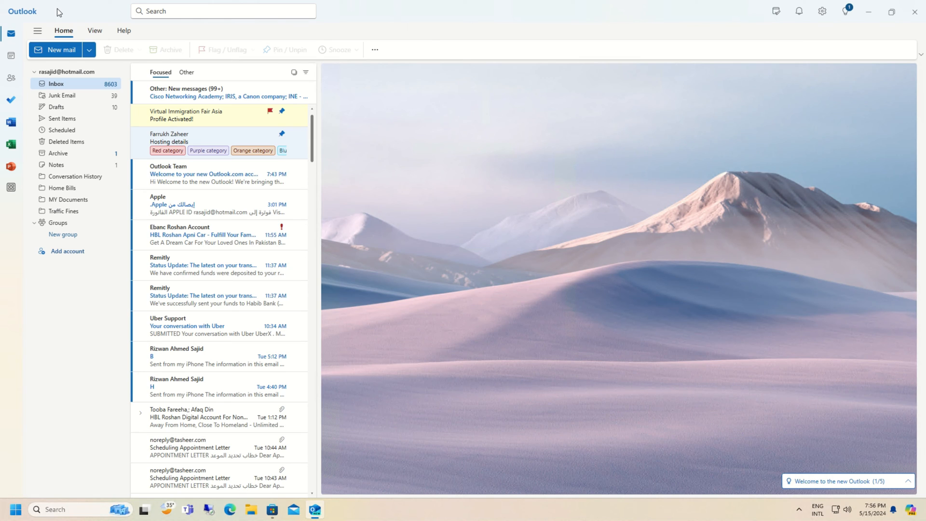
mouse_move(819, 26)
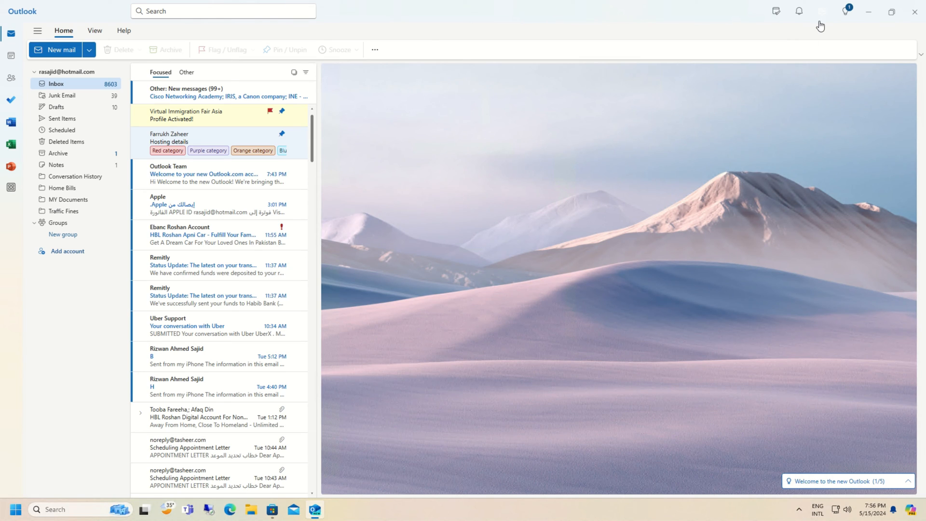
mouse_move(821, 12)
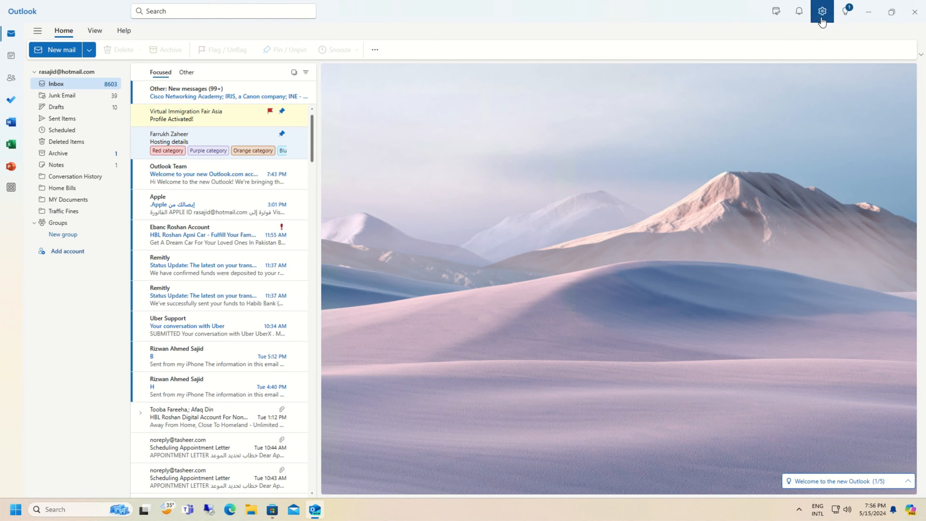
Reach Settings > General > Appearance to choose the Dark mode option
click(821, 10)
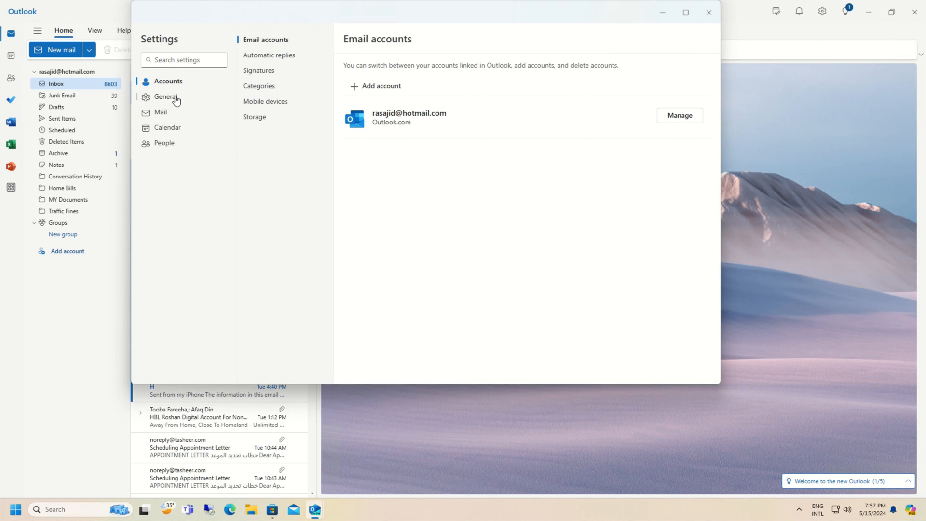
click(167, 96)
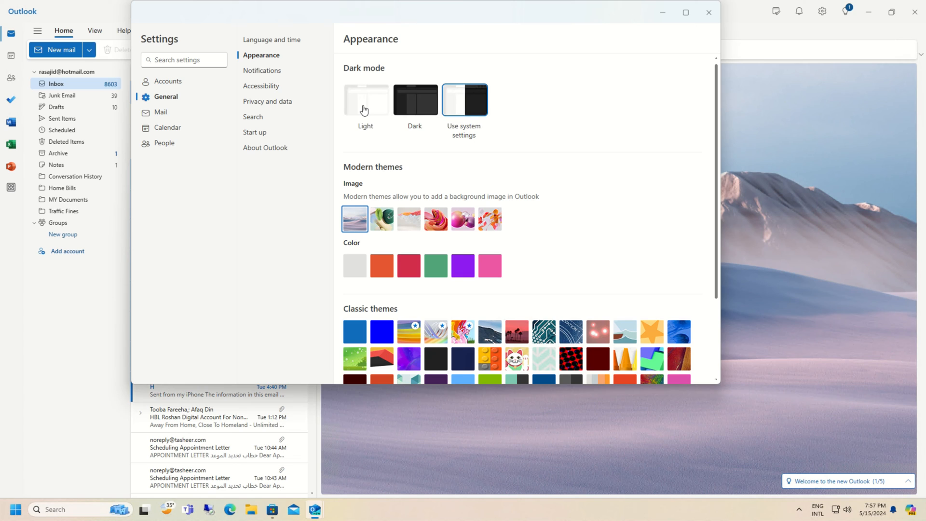
mouse_move(464, 99)
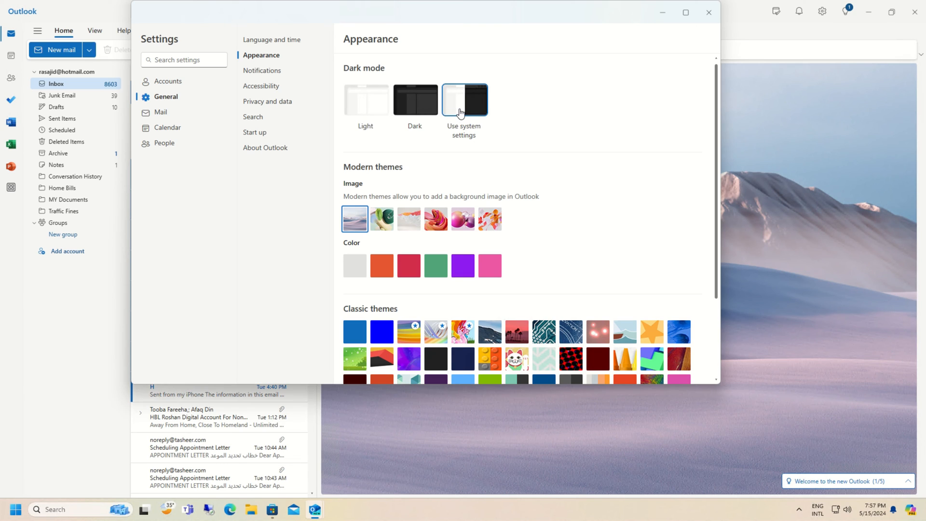
mouse_move(480, 117)
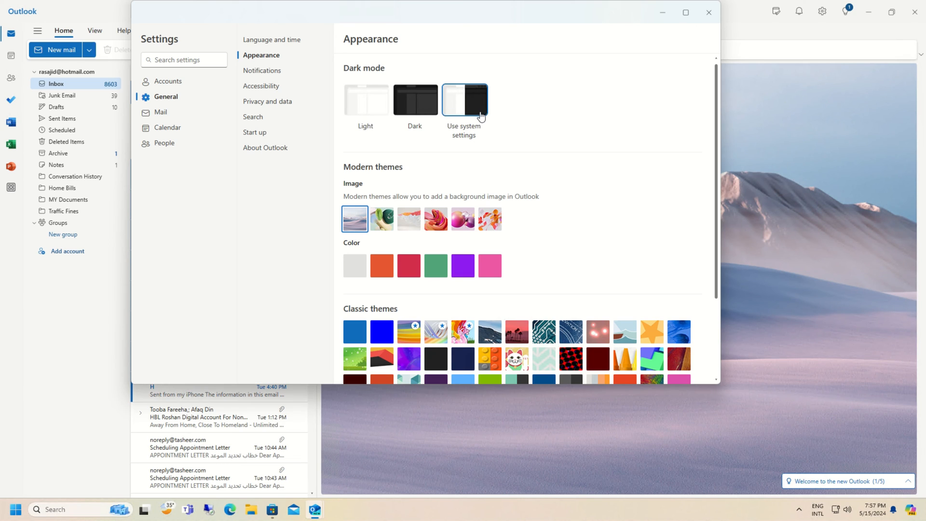
mouse_move(424, 130)
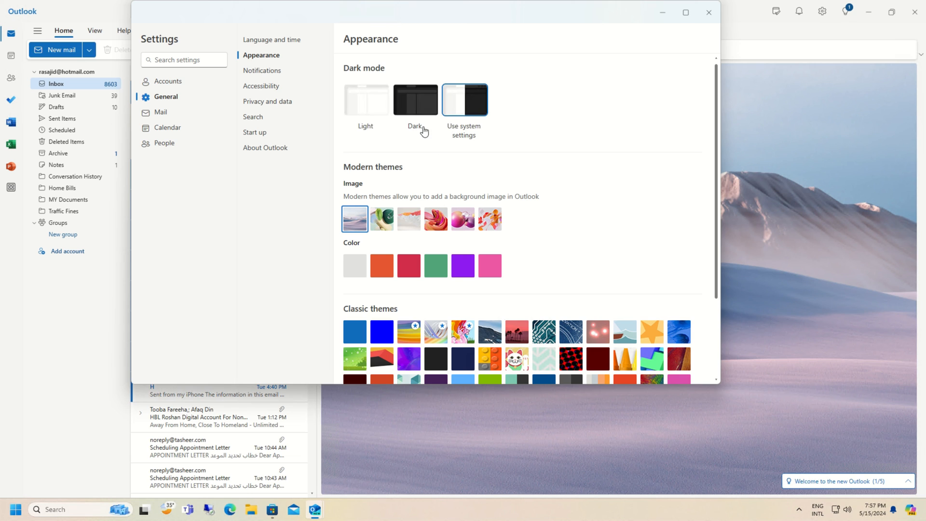
mouse_move(362, 105)
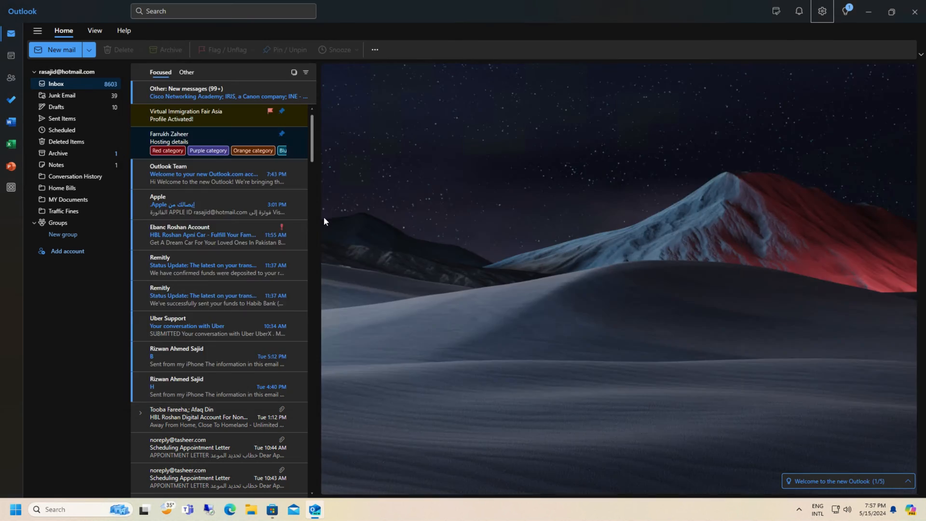
mouse_move(406, 239)
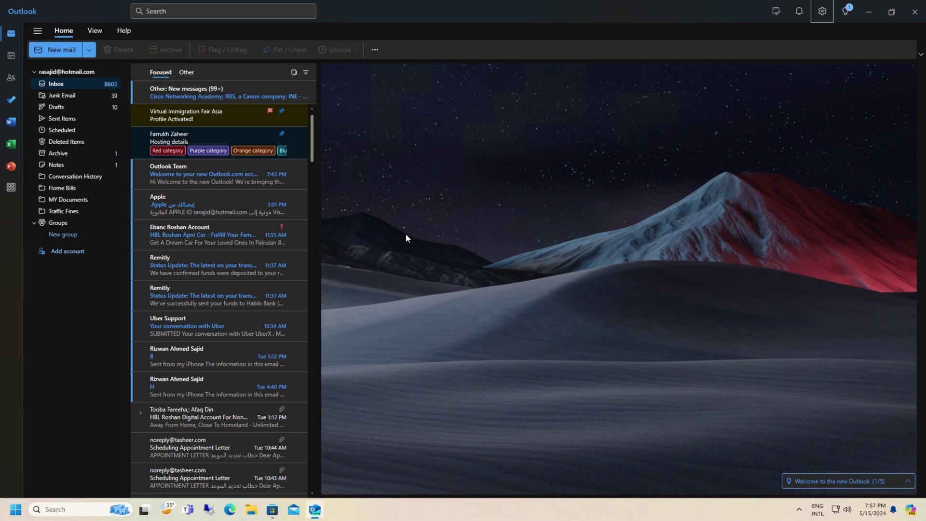